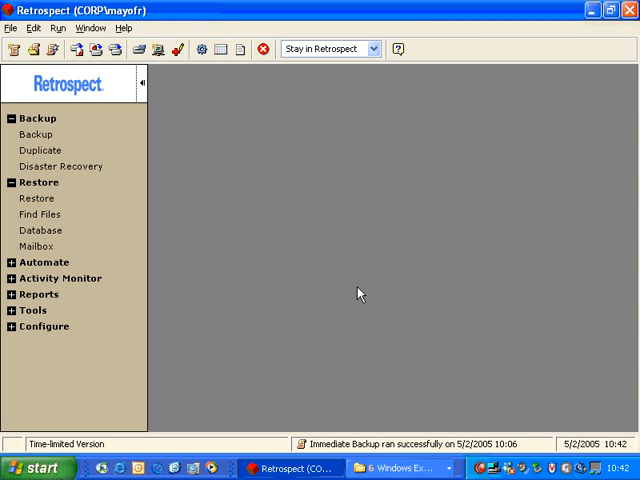
{"action": "mouse_move", "coordinate": [172, 152]}
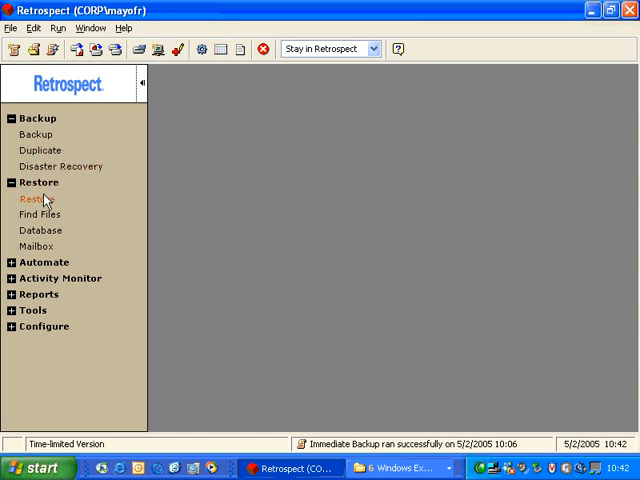
- Begin a new restore of the 'Restore an entire volume' type
{"action": "left_click", "coordinate": [36, 198]}
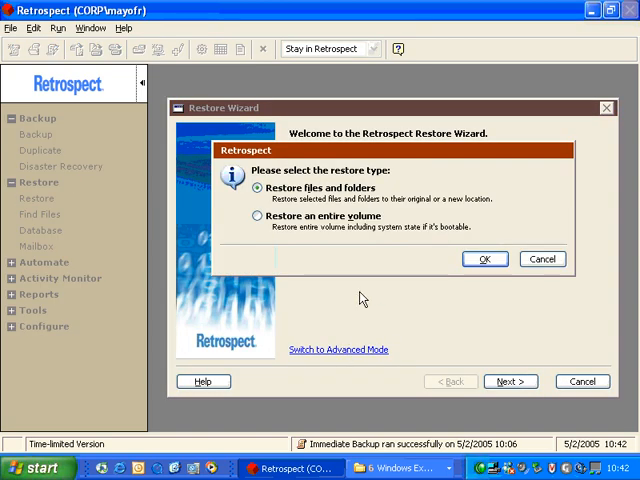
{"action": "left_click", "coordinate": [256, 216]}
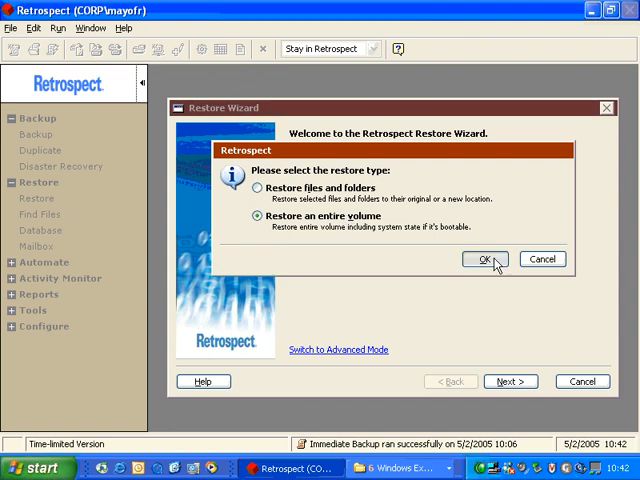
{"action": "left_click", "coordinate": [484, 260]}
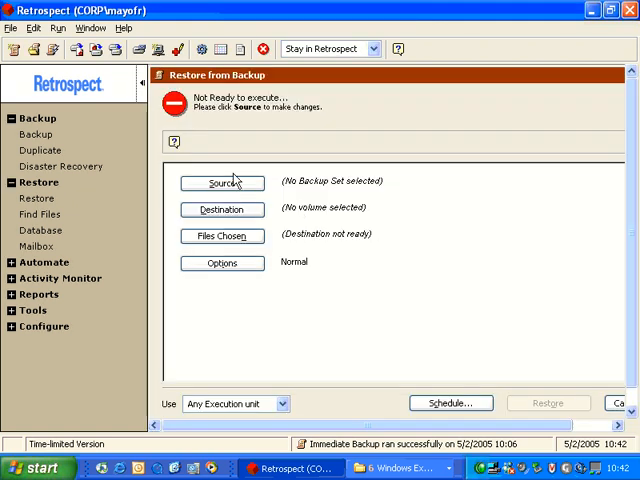
- Choose Backup Set A's 9:49 Dell snapshot as the restore source
{"action": "left_click", "coordinate": [222, 184]}
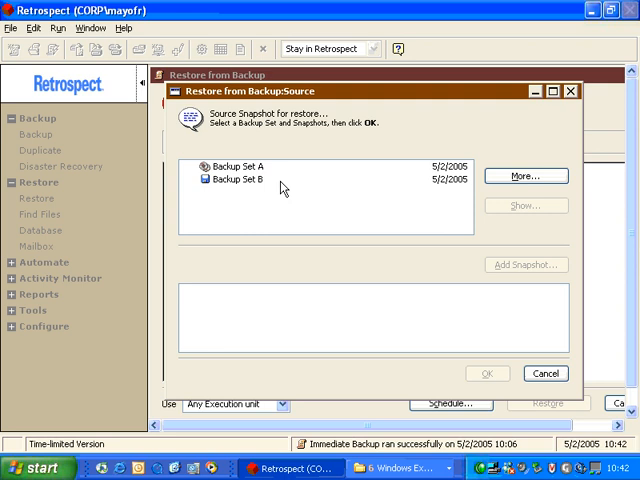
{"action": "left_click", "coordinate": [232, 168]}
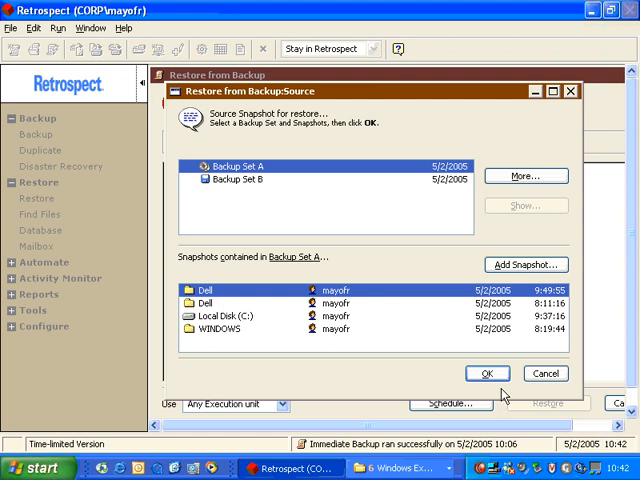
{"action": "left_click", "coordinate": [488, 372]}
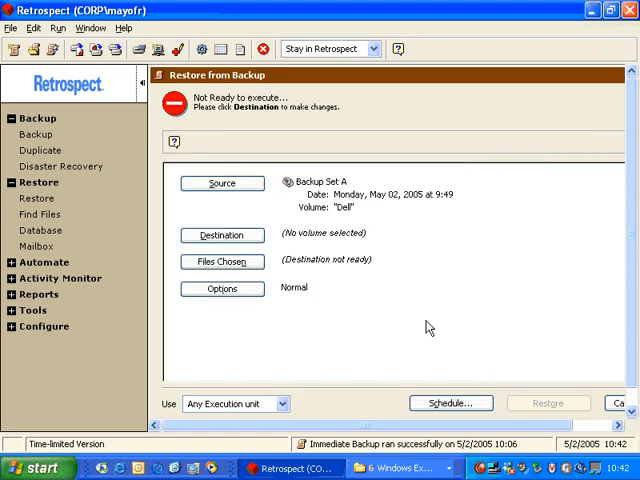
- Define the WINDOWS folder on Local Disk (C:) as a subvolume for the restore destination
{"action": "left_click", "coordinate": [222, 236]}
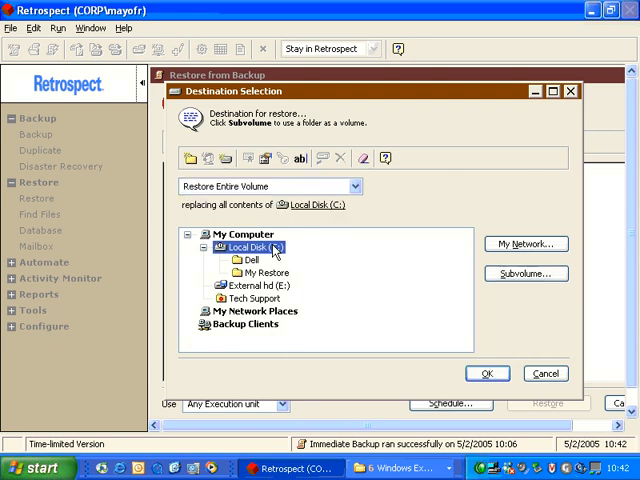
{"action": "left_click", "coordinate": [524, 272]}
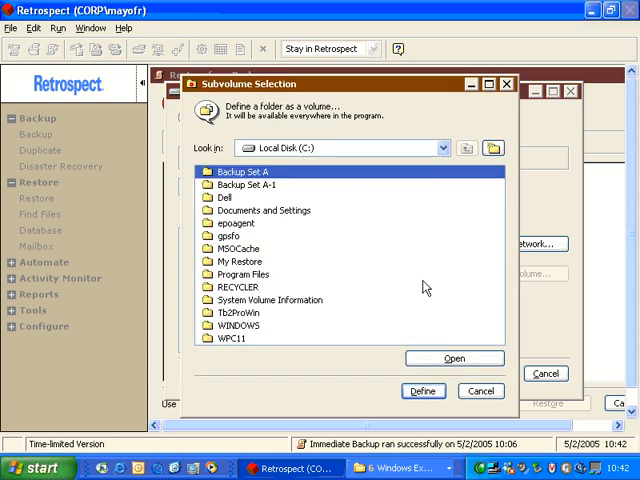
{"action": "left_click", "coordinate": [236, 324]}
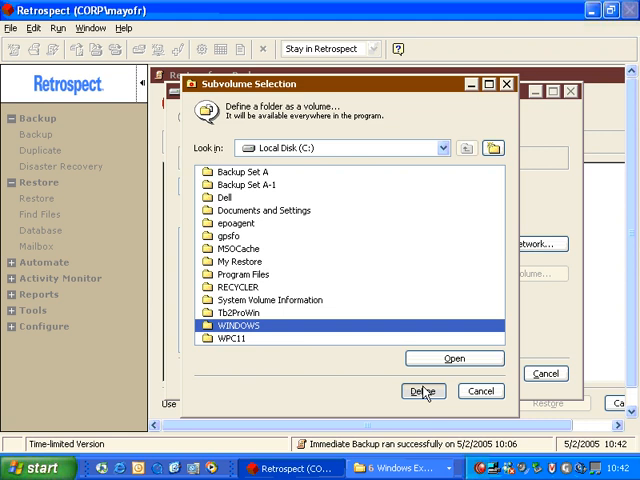
{"action": "left_click", "coordinate": [424, 392]}
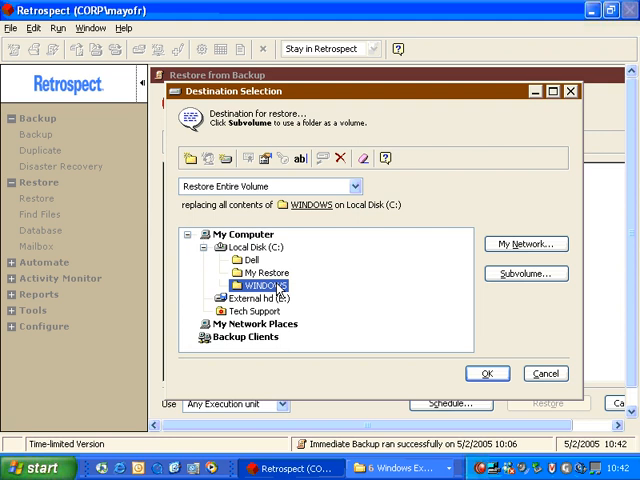
{"action": "mouse_move", "coordinate": [190, 188]}
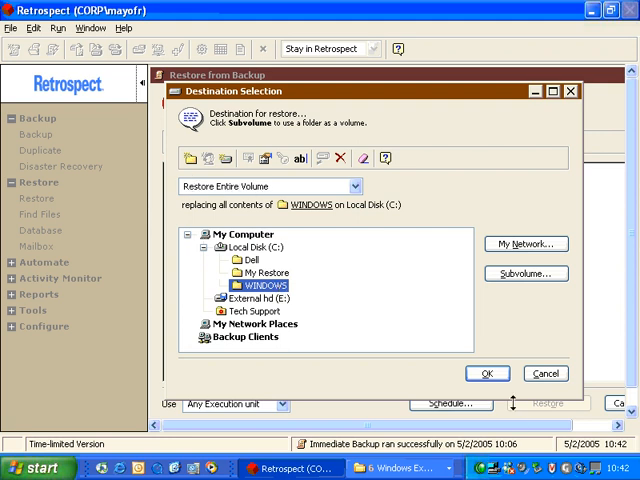
- Accept WINDOWS as destination and confirm replacing all of its contents
{"action": "left_click", "coordinate": [488, 372]}
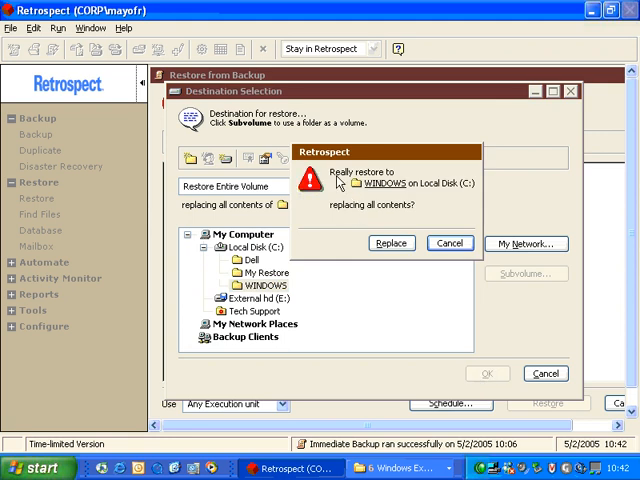
{"action": "mouse_move", "coordinate": [376, 190]}
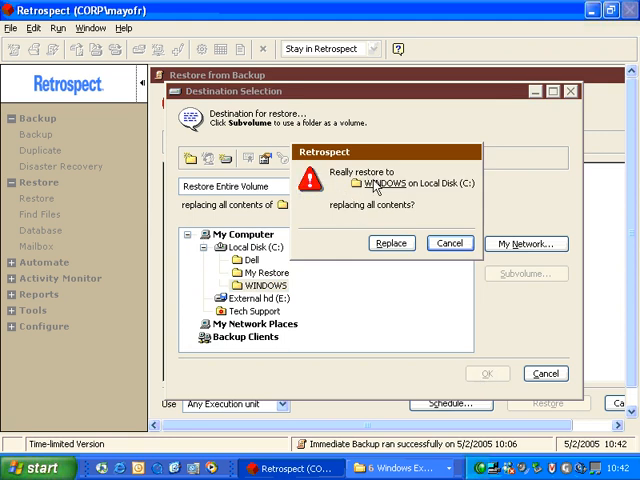
{"action": "mouse_move", "coordinate": [392, 210]}
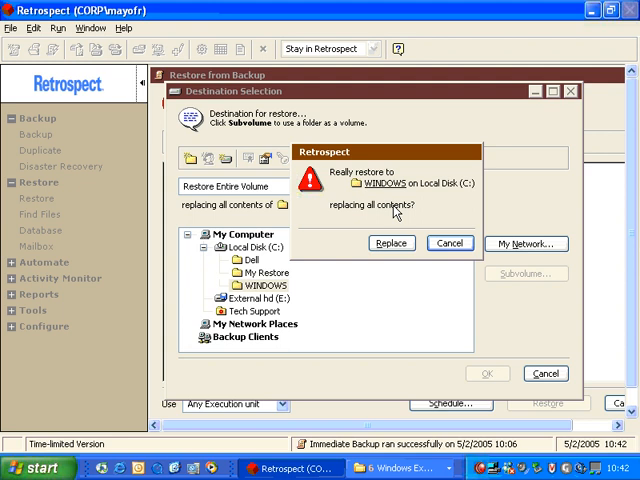
{"action": "left_click", "coordinate": [392, 244]}
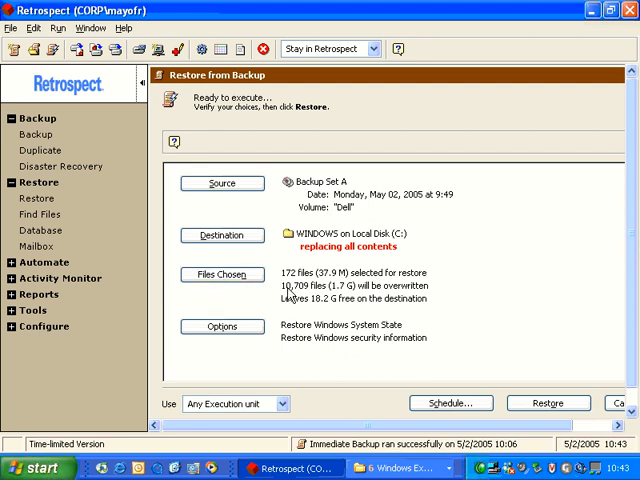
{"action": "mouse_move", "coordinate": [284, 280]}
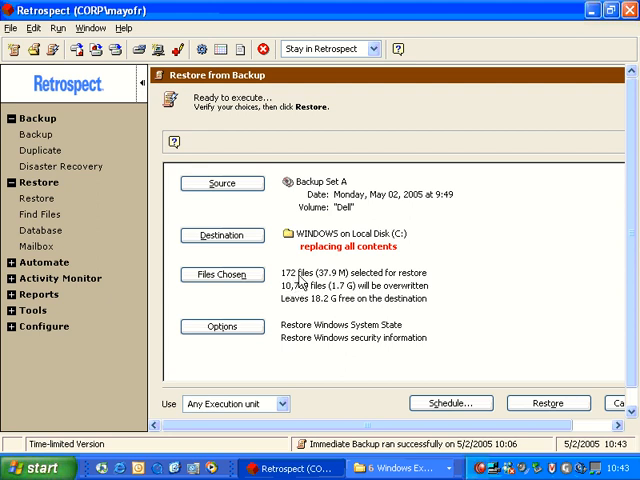
{"action": "mouse_move", "coordinate": [360, 292]}
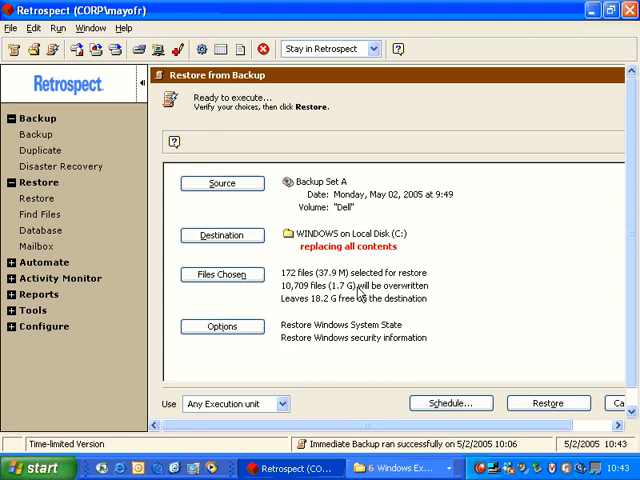
{"action": "mouse_move", "coordinate": [448, 298]}
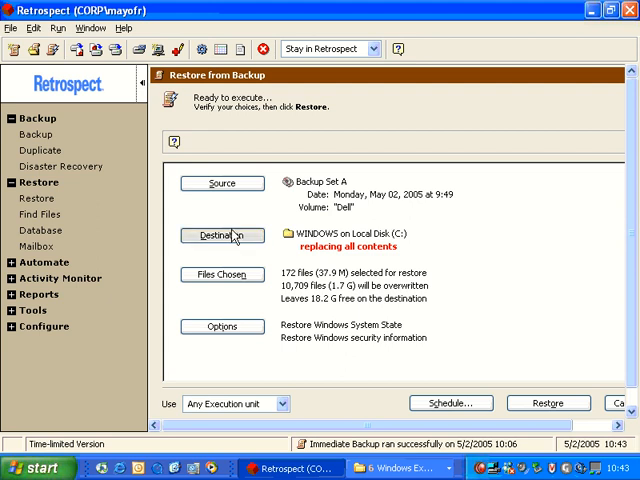
- Make the Dell folder on Local Disk (C:) the destination, confirming replacement of all contents
{"action": "left_click", "coordinate": [222, 236]}
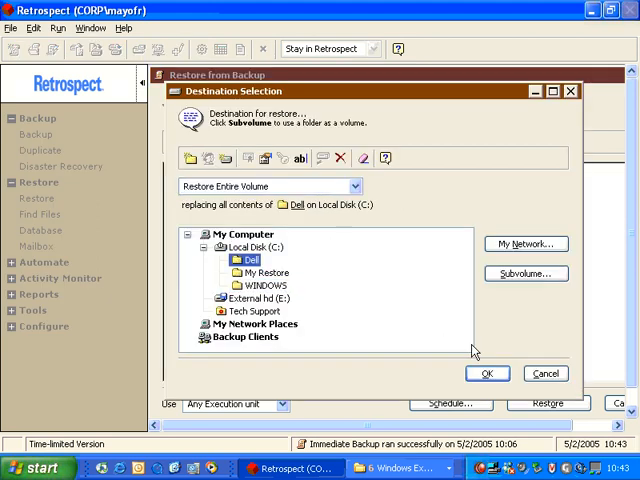
{"action": "left_click", "coordinate": [488, 372]}
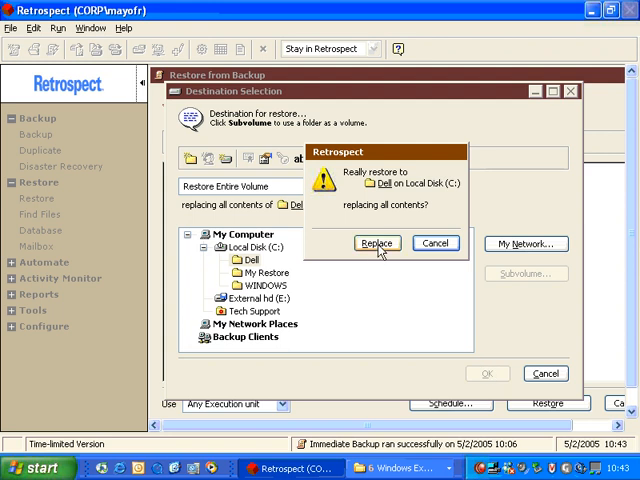
{"action": "left_click", "coordinate": [376, 244]}
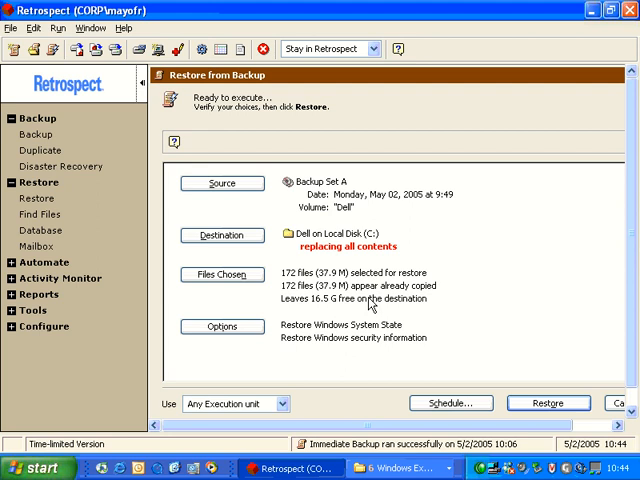
{"action": "mouse_move", "coordinate": [480, 380]}
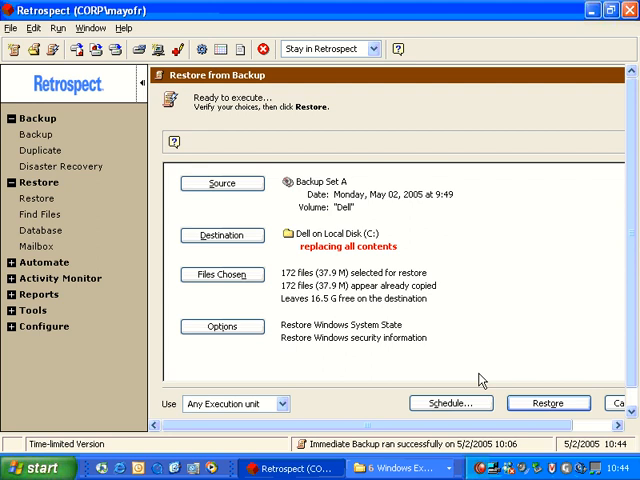
{"action": "mouse_move", "coordinate": [352, 238]}
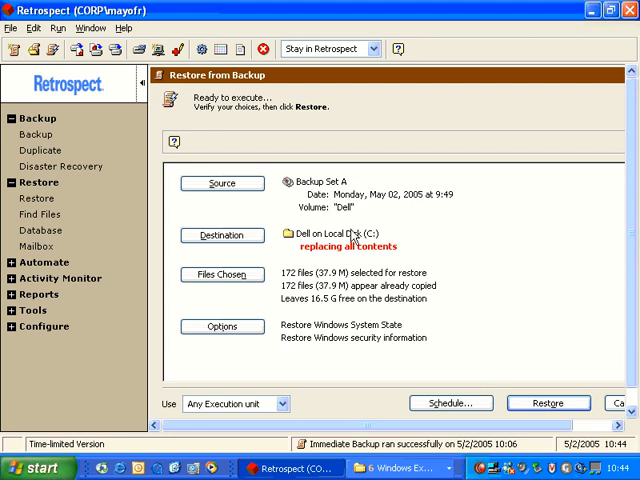
- Select the older 8:11 Dell snapshot from Backup Set A as the source
{"action": "left_click", "coordinate": [220, 184]}
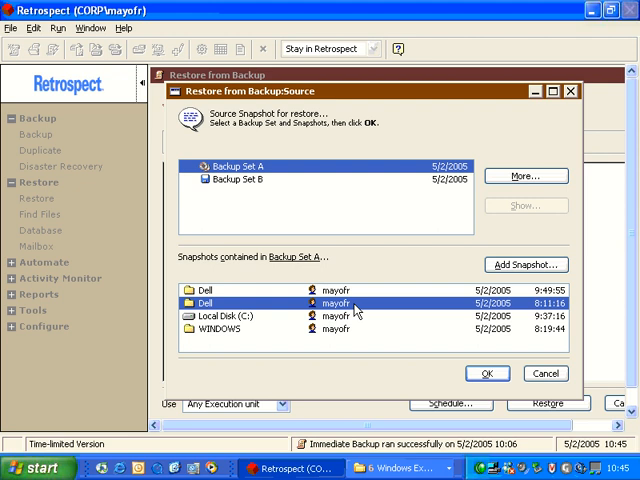
{"action": "mouse_move", "coordinate": [528, 316]}
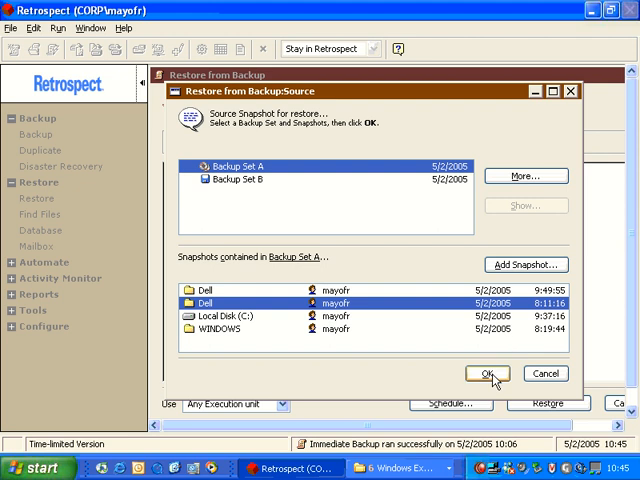
{"action": "left_click", "coordinate": [486, 372]}
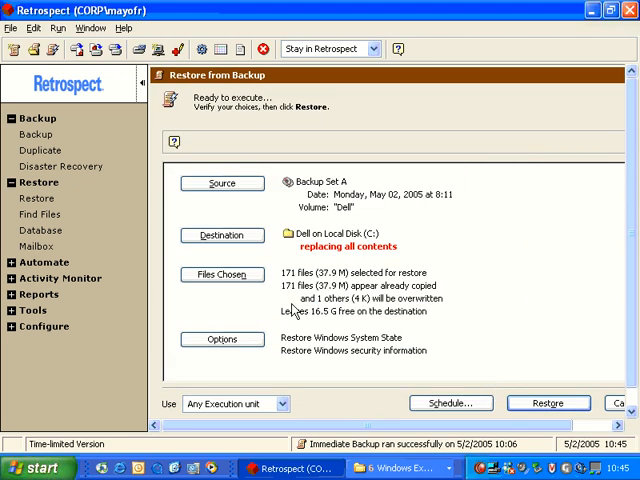
{"action": "mouse_move", "coordinate": [396, 292]}
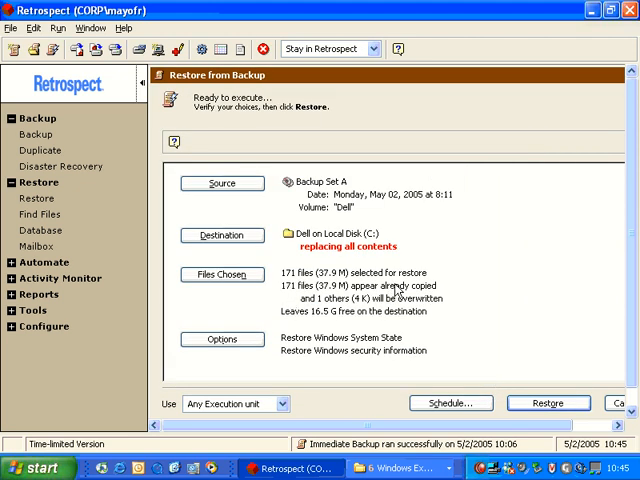
{"action": "mouse_move", "coordinate": [358, 292]}
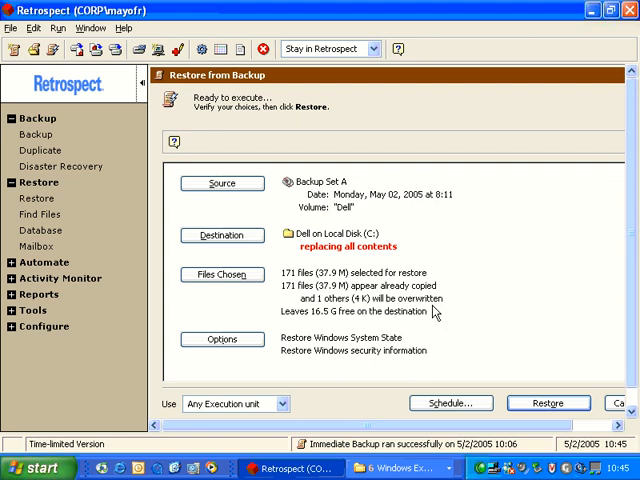
{"action": "mouse_move", "coordinate": [356, 270]}
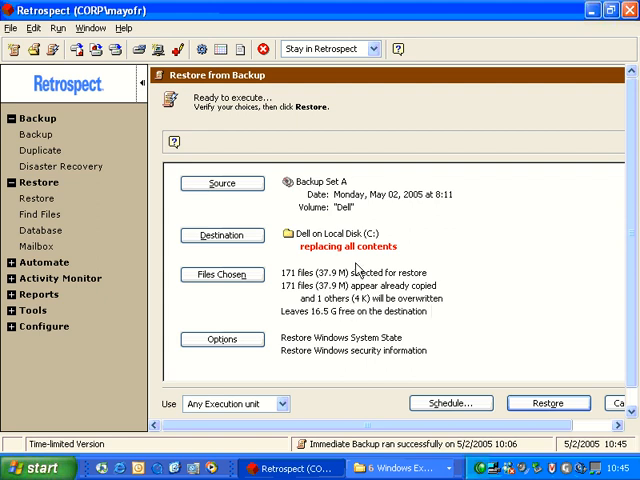
{"action": "mouse_move", "coordinate": [378, 418]}
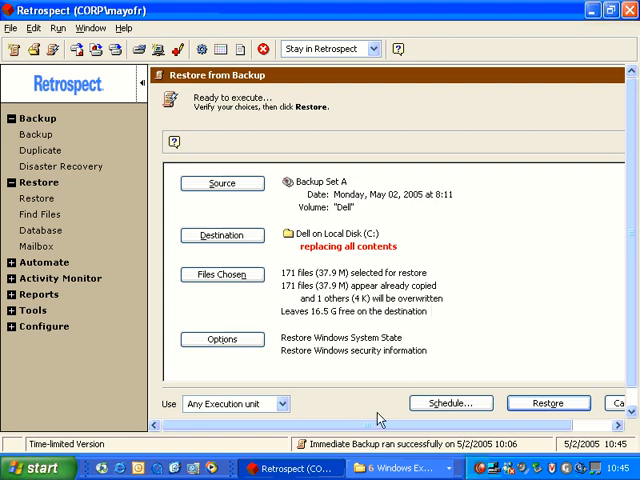